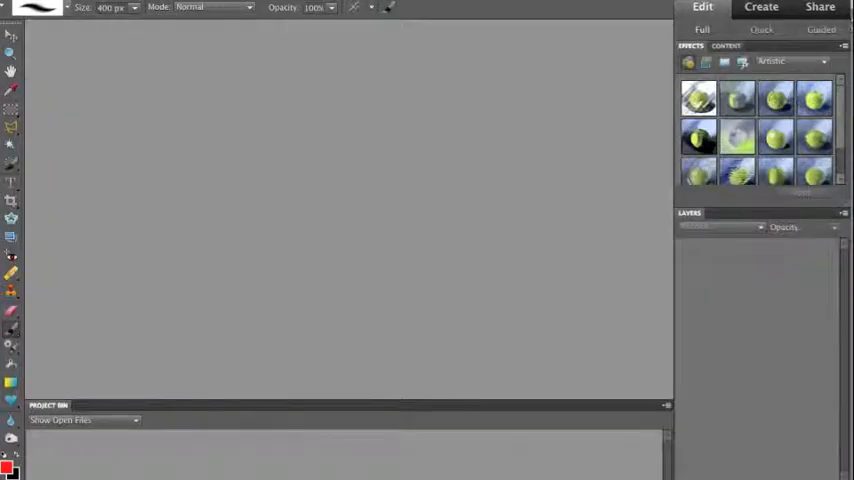
{"action": "mouse_move", "coordinate": [425, 124]}
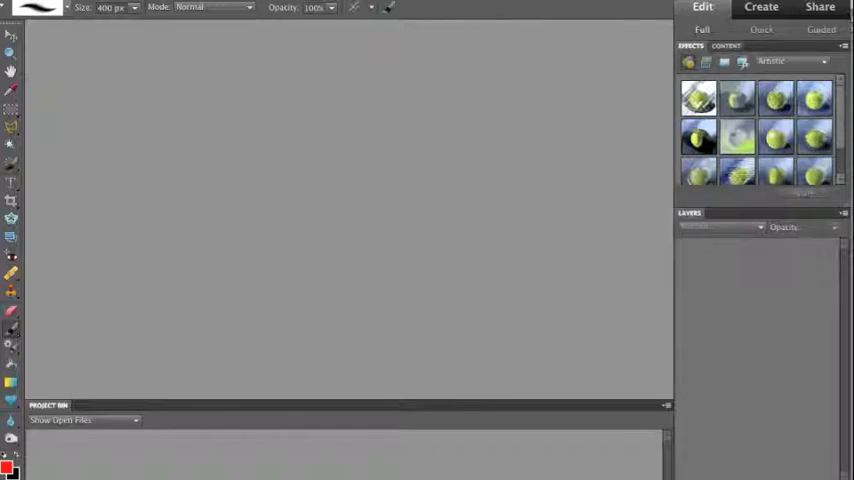
{"action": "mouse_move", "coordinate": [297, 150]}
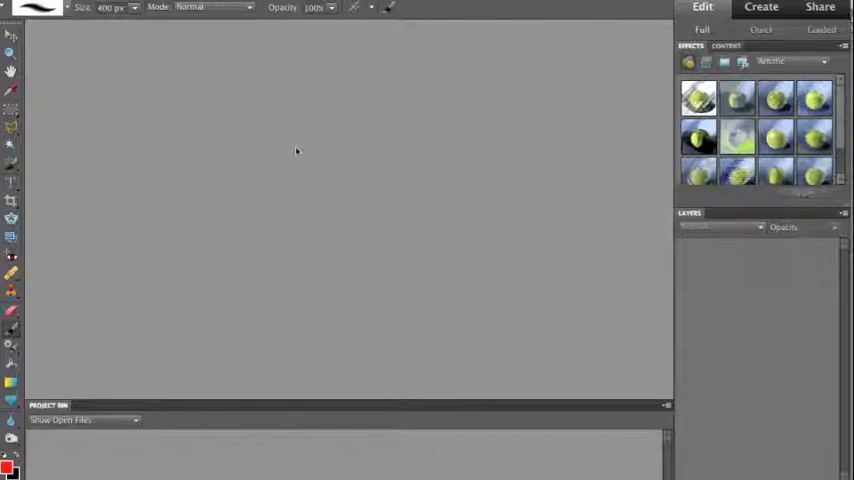
{"action": "mouse_move", "coordinate": [383, 158]}
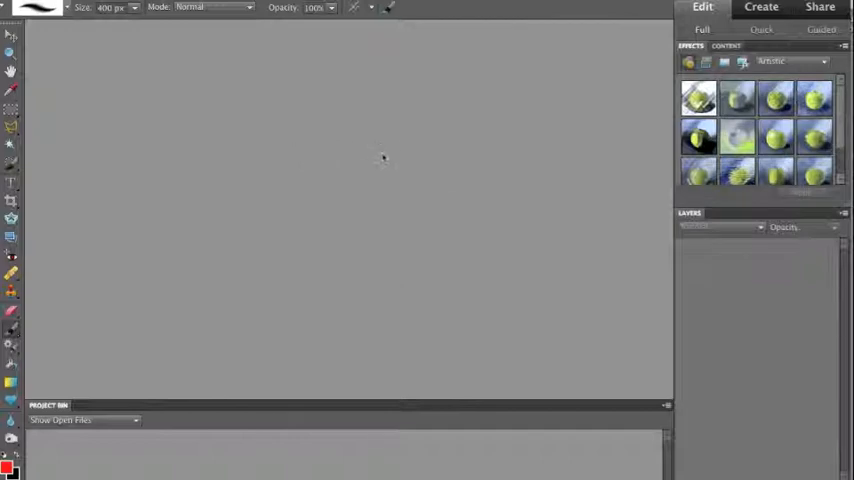
{"action": "mouse_move", "coordinate": [598, 52]}
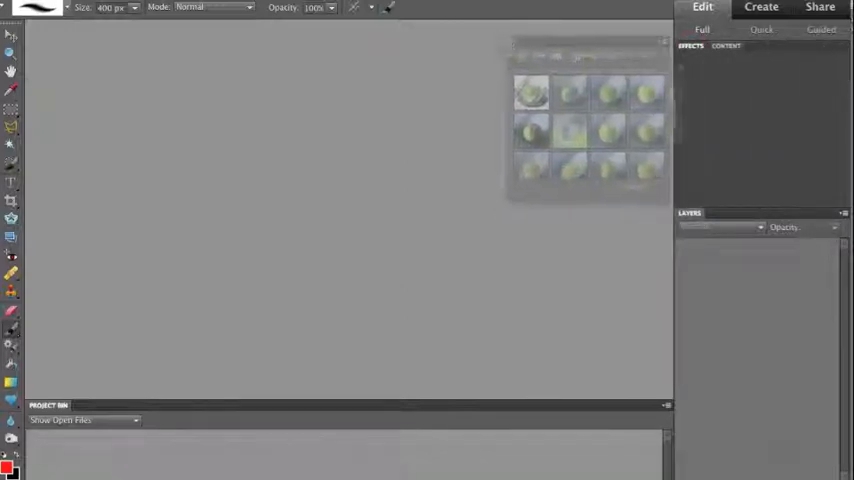
Pull the Effects panel out of the Panel Bin and close it.
{"action": "left_click", "coordinate": [728, 46]}
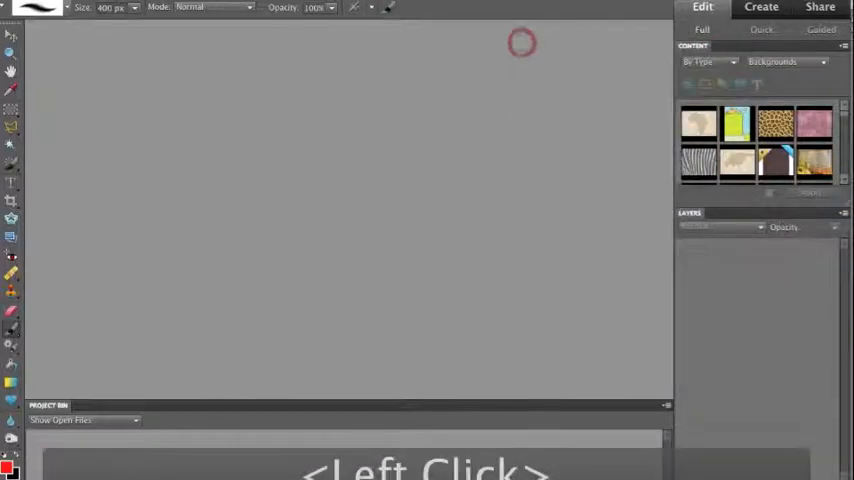
{"action": "left_click", "coordinate": [521, 42]}
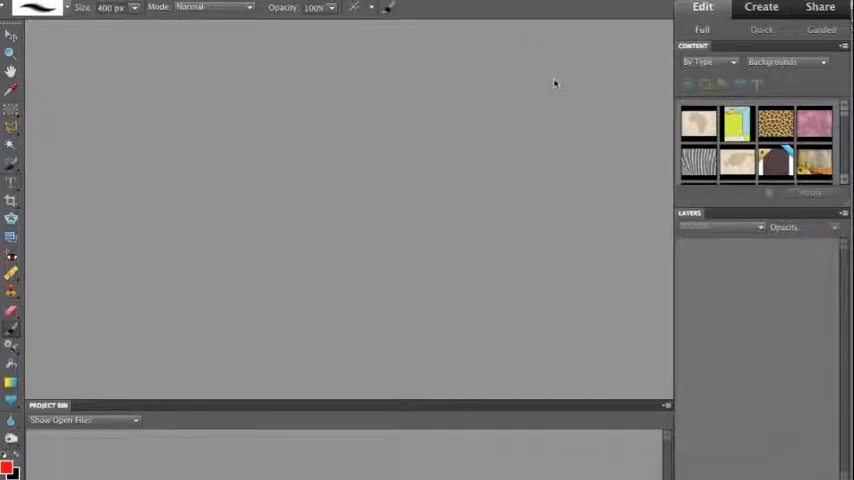
{"action": "left_click", "coordinate": [440, 3]}
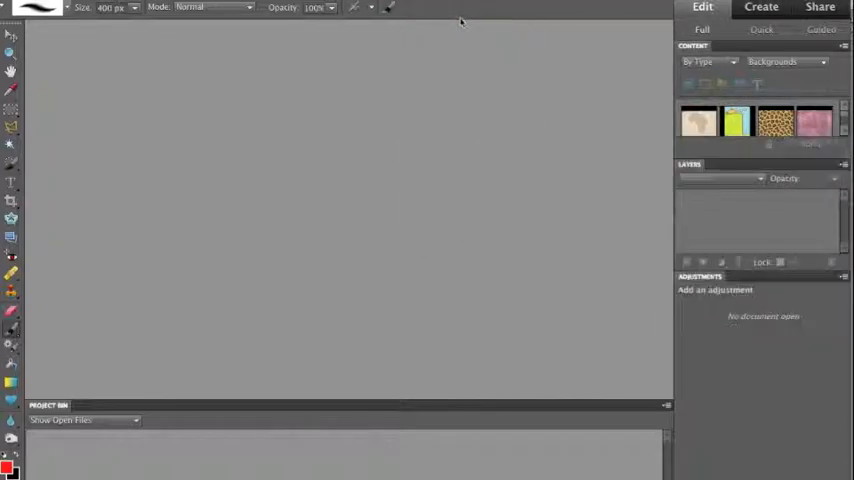
{"action": "mouse_move", "coordinate": [697, 283]}
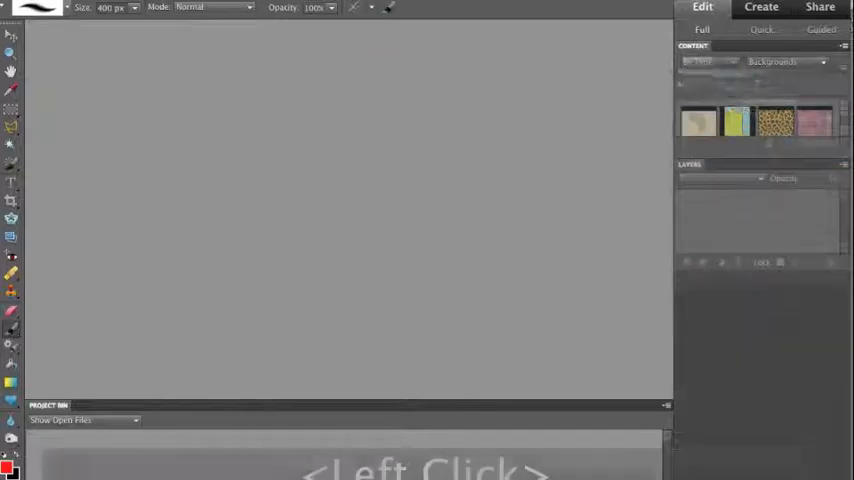
Dock the Adjustments tab into the Content panel group.
{"action": "left_click", "coordinate": [738, 46]}
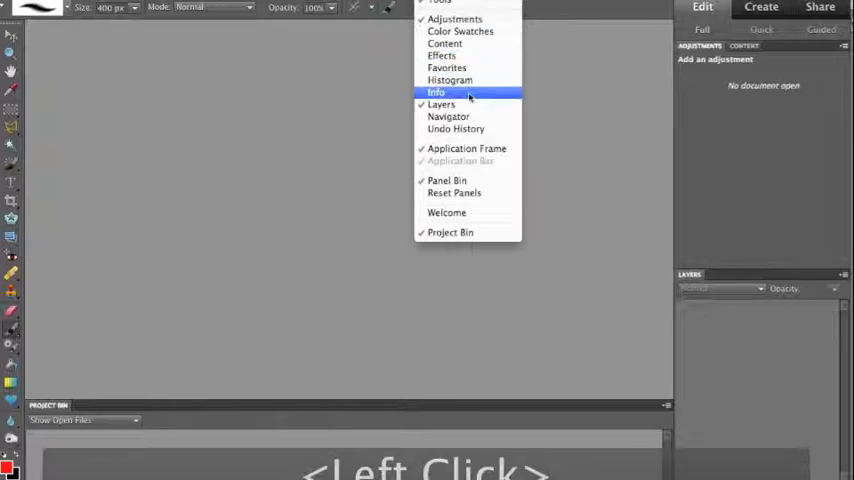
Dock the Info panel between the Adjustments and Content tabs.
{"action": "left_click", "coordinate": [436, 92]}
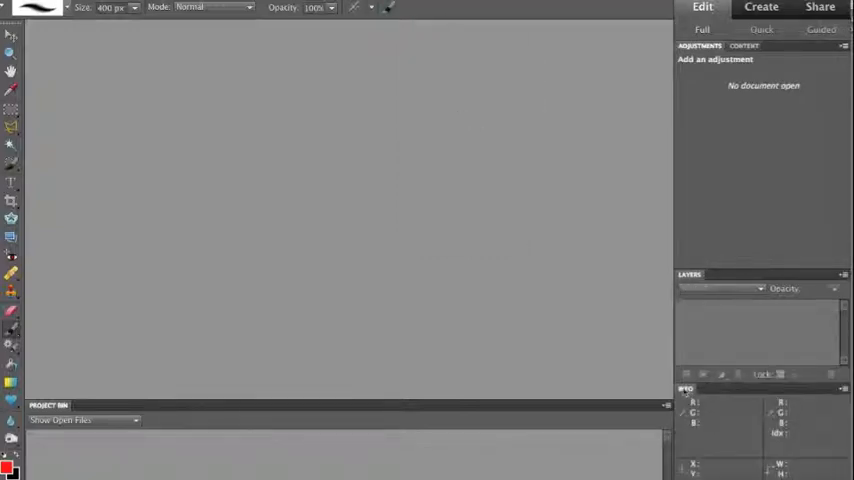
{"action": "double_click", "coordinate": [688, 388]}
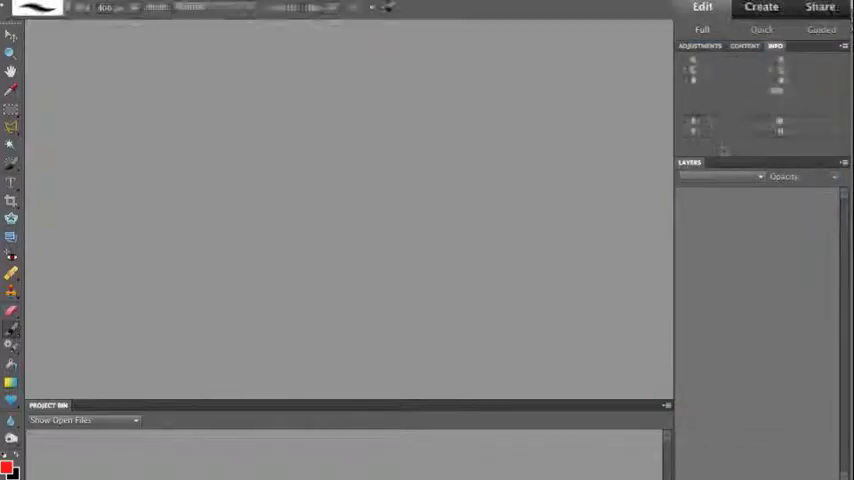
{"action": "left_click", "coordinate": [700, 46]}
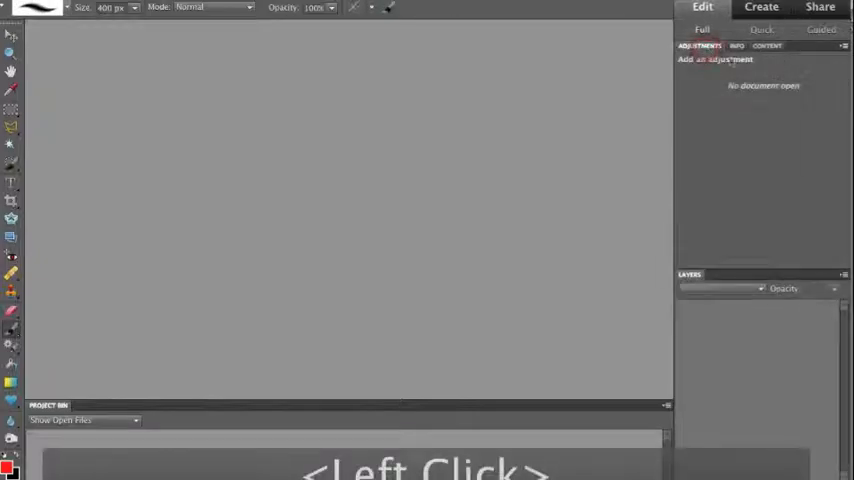
{"action": "left_click", "coordinate": [768, 46]}
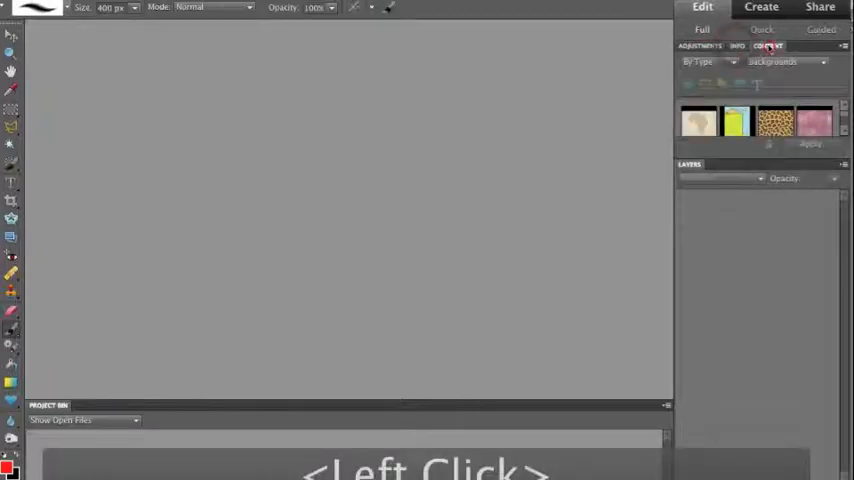
{"action": "left_click", "coordinate": [700, 47]}
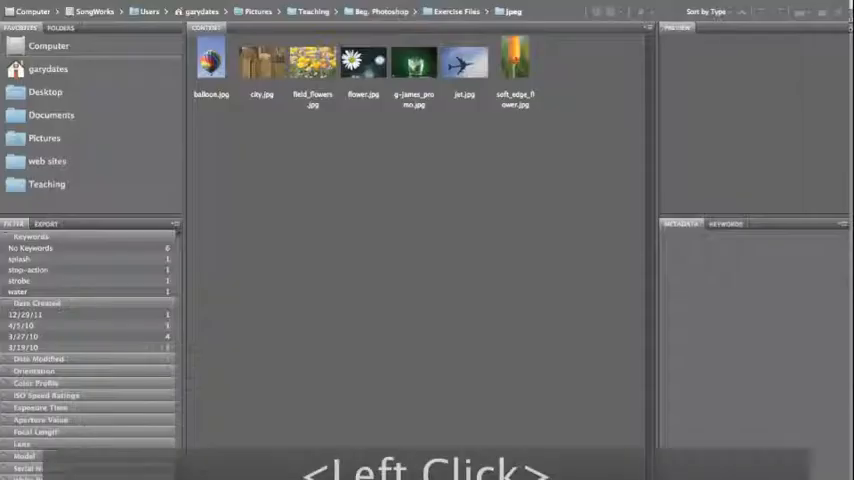
Switch to Adobe Bridge to browse the Exercise Files jpeg folder.
{"action": "left_click", "coordinate": [15, 6]}
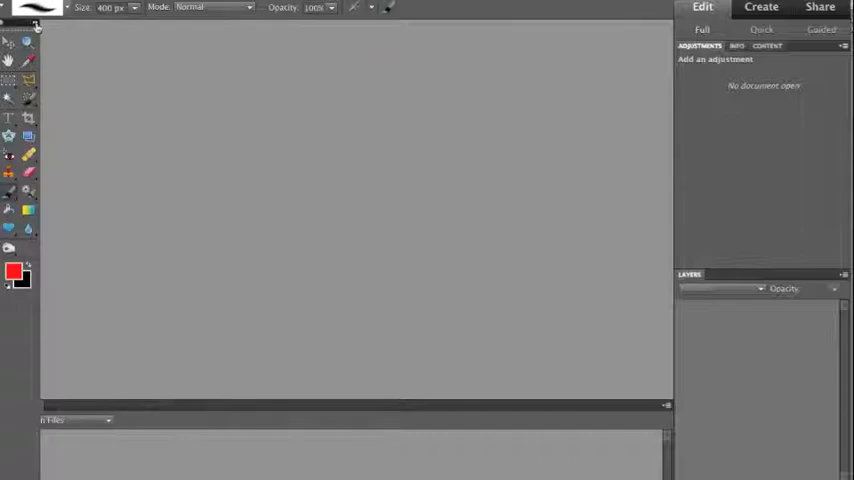
Toggle the Tools panel to a double-column layout.
{"action": "left_click", "coordinate": [35, 23]}
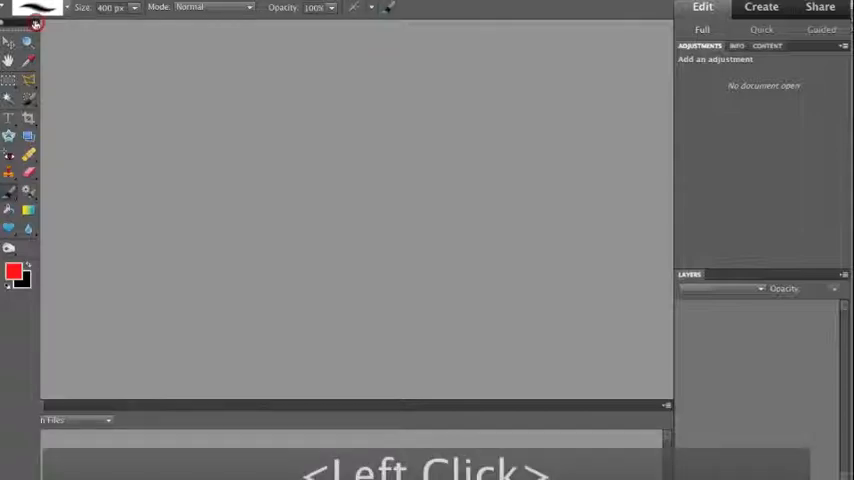